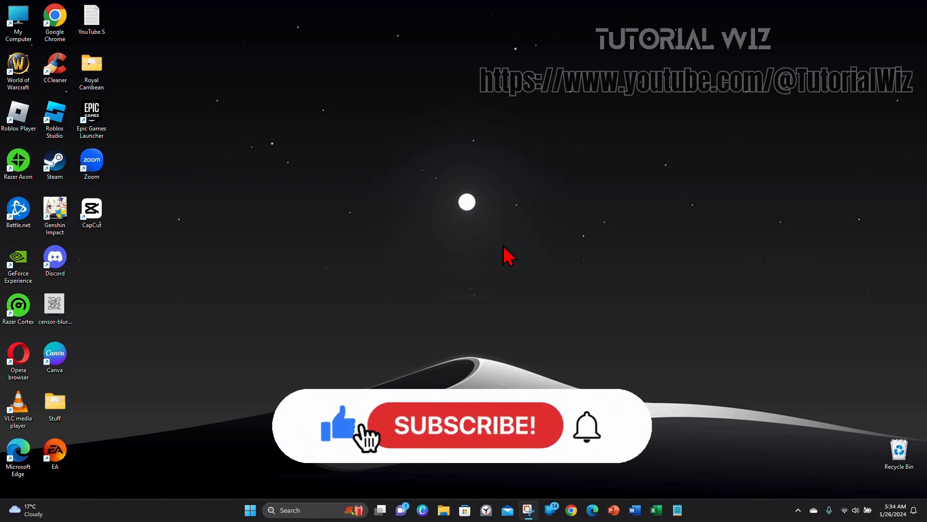
- Launch CapCut from its desktop shortcut and create a new project
click(466, 426)
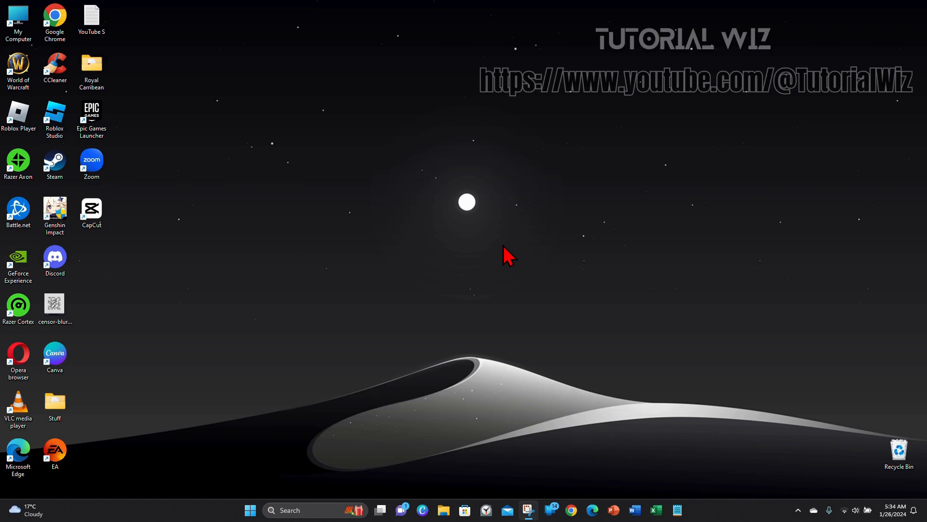
mouse_move(368, 116)
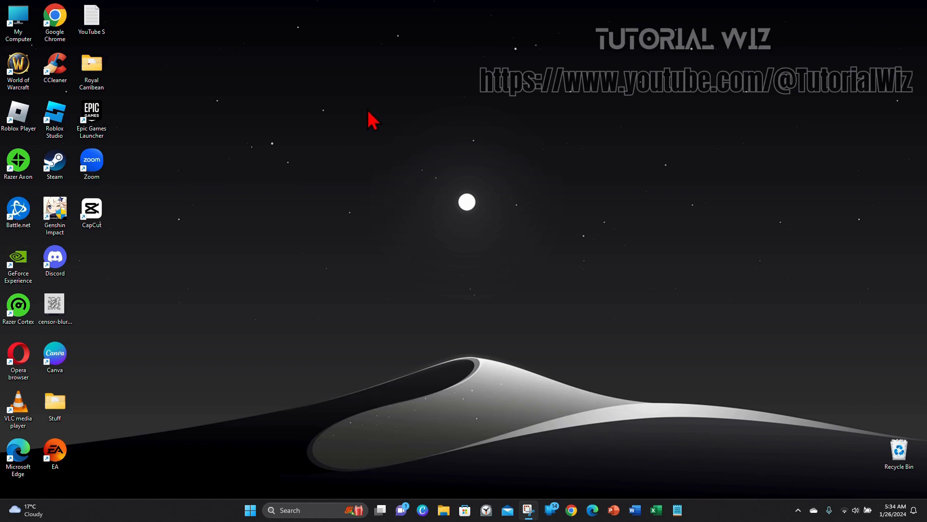
mouse_move(131, 157)
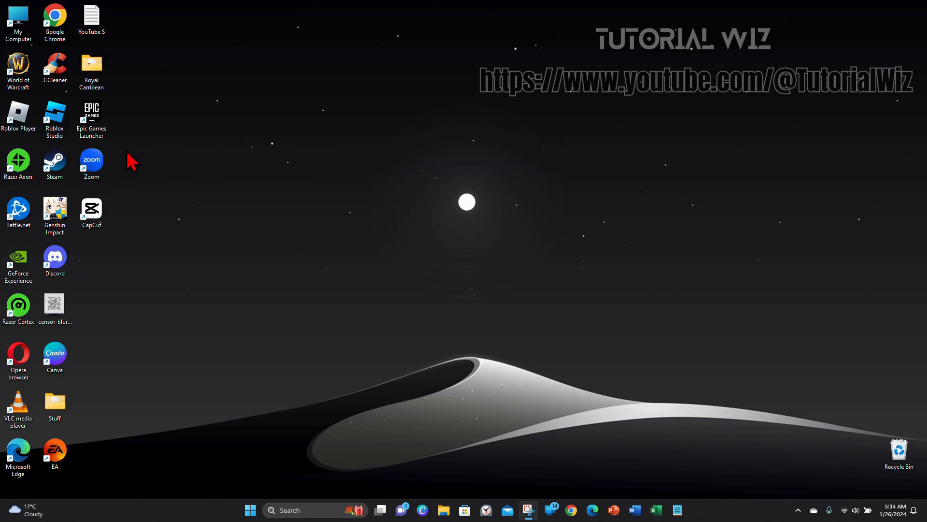
click(92, 209)
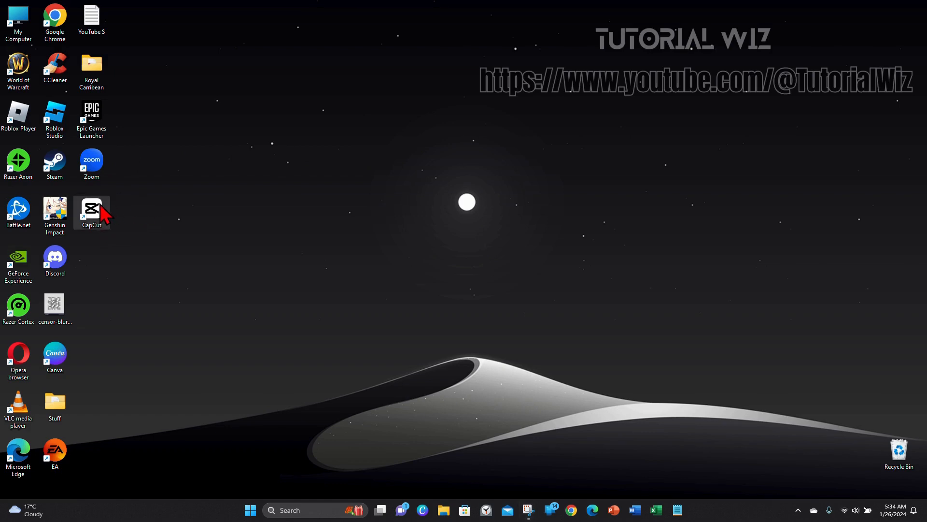
mouse_move(457, 193)
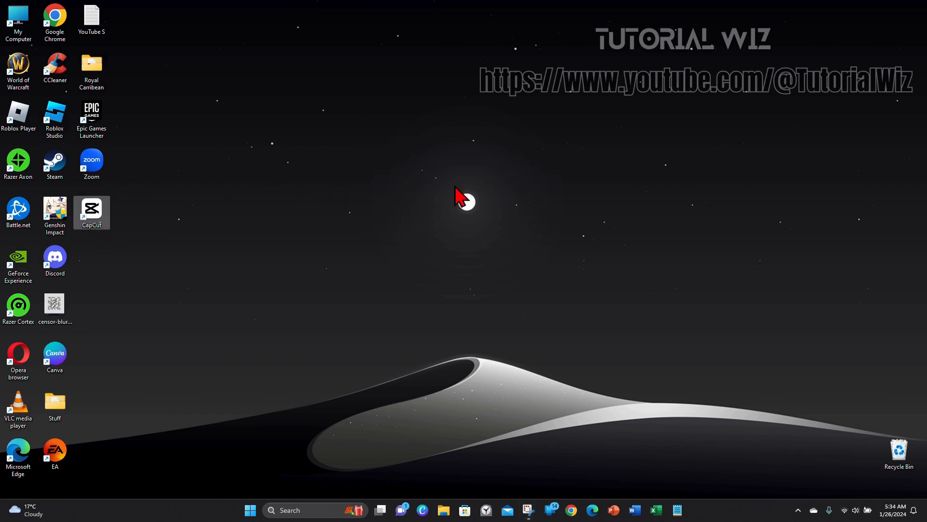
double_click(91, 208)
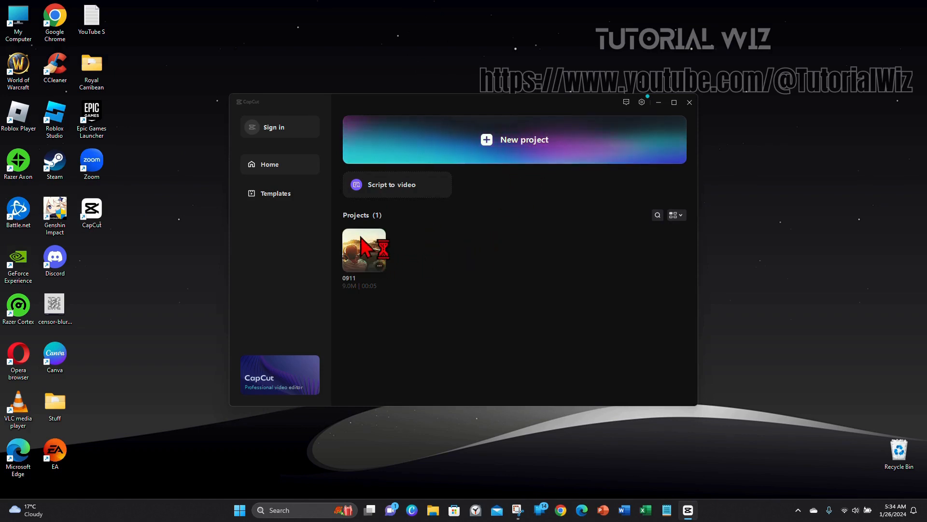
mouse_move(513, 229)
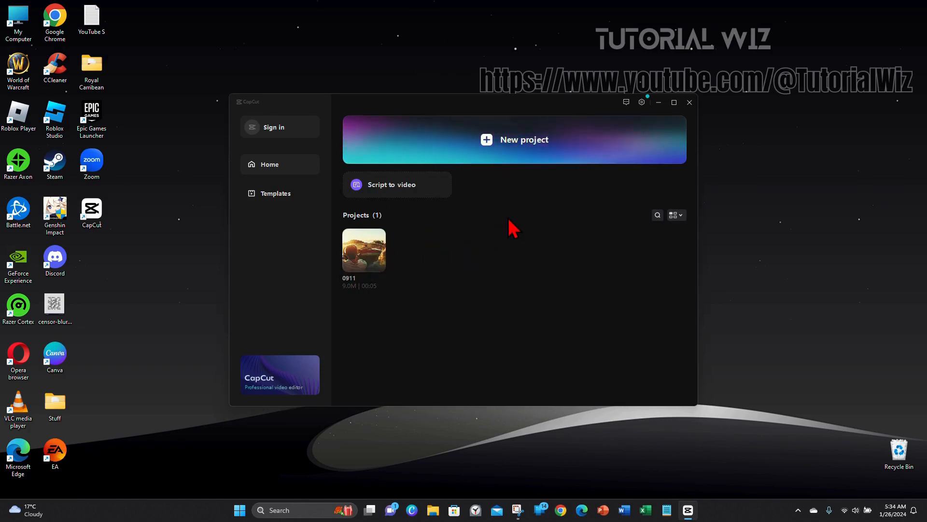
mouse_move(547, 158)
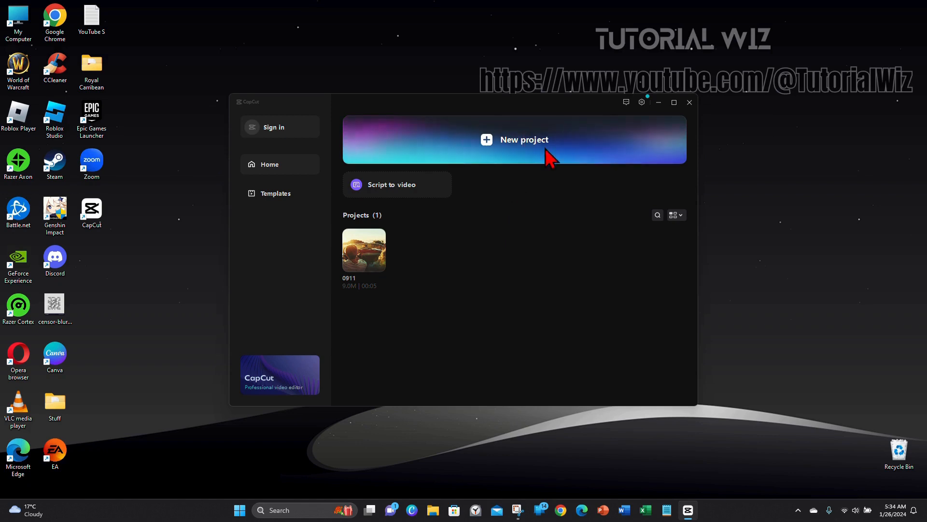
click(690, 102)
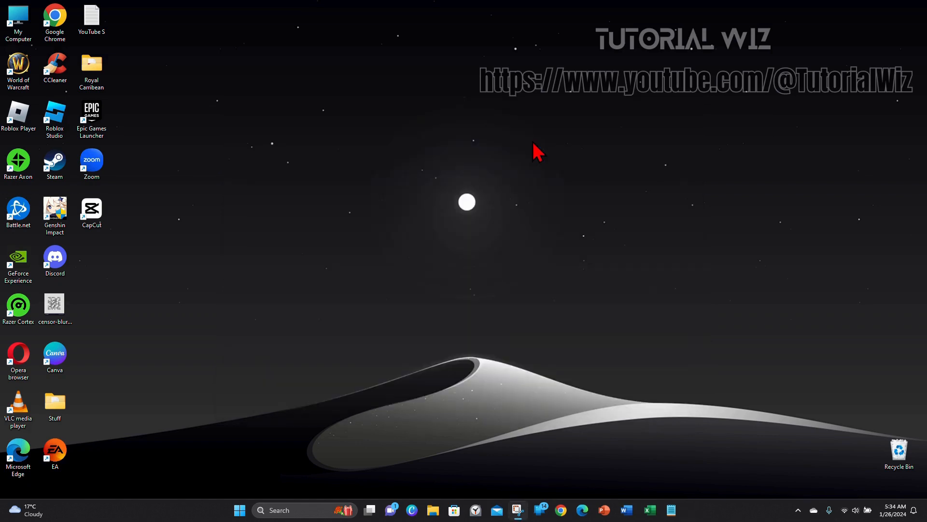
- Import the red van pexels .mp4 video into the project's media
double_click(91, 207)
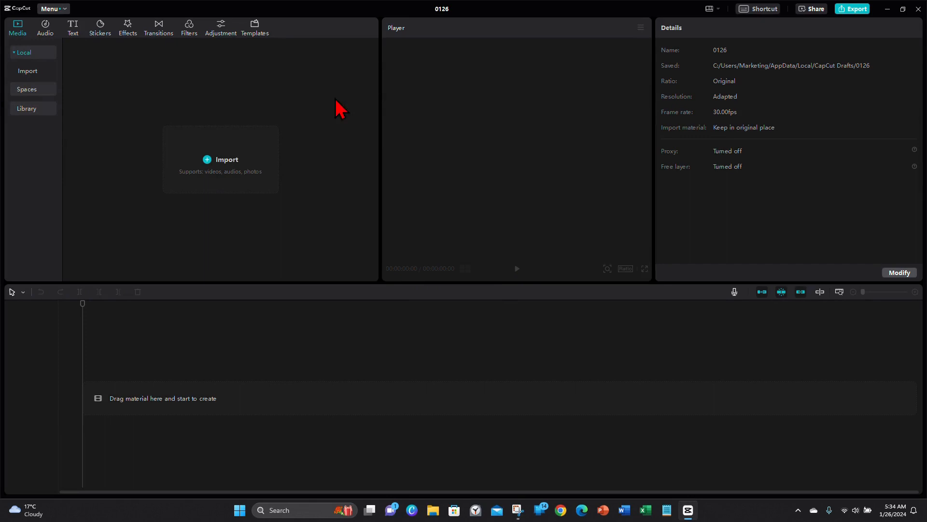
mouse_move(238, 171)
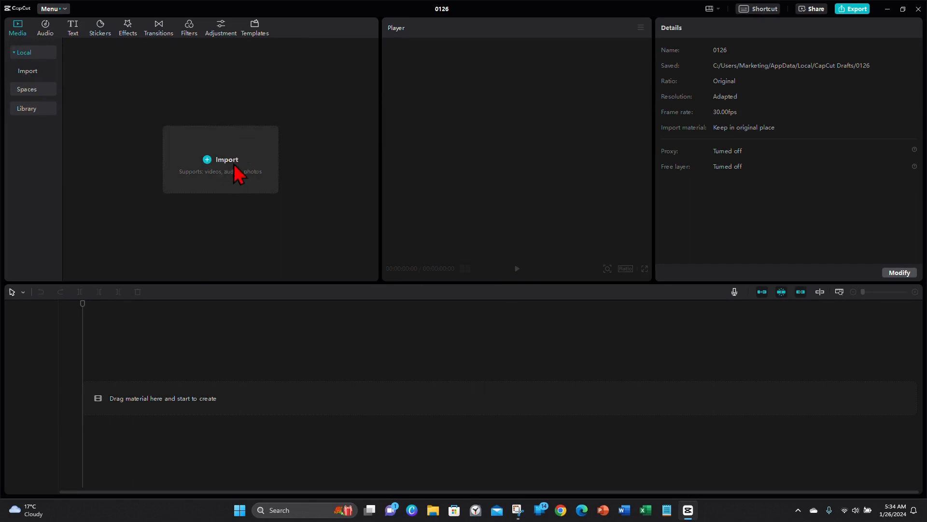
click(226, 159)
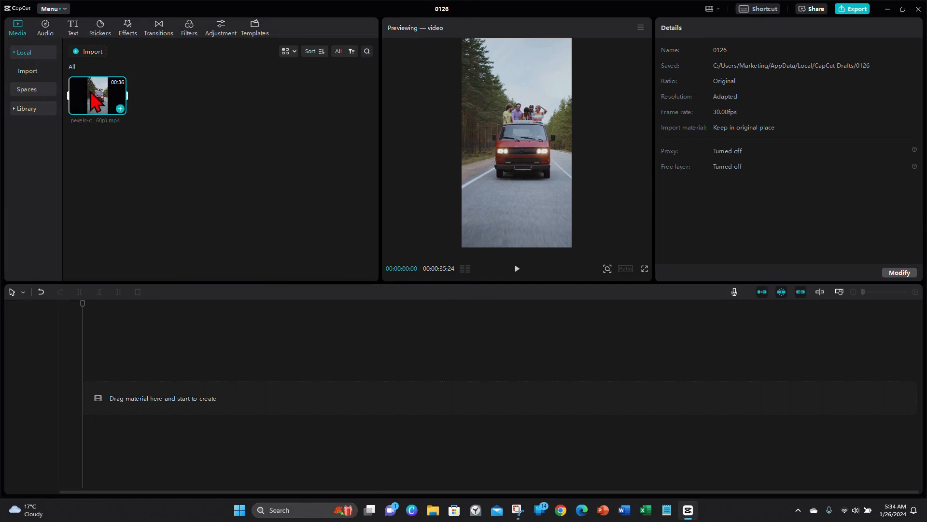
- Add the red van clip to the timeline and park the playhead near 00:00:26
drag(96, 96, 219, 397)
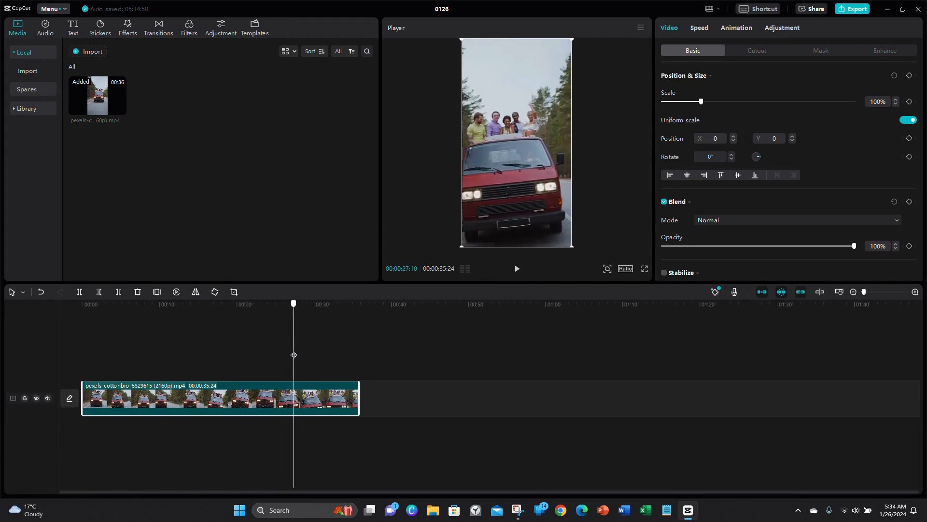
drag(293, 303, 282, 302)
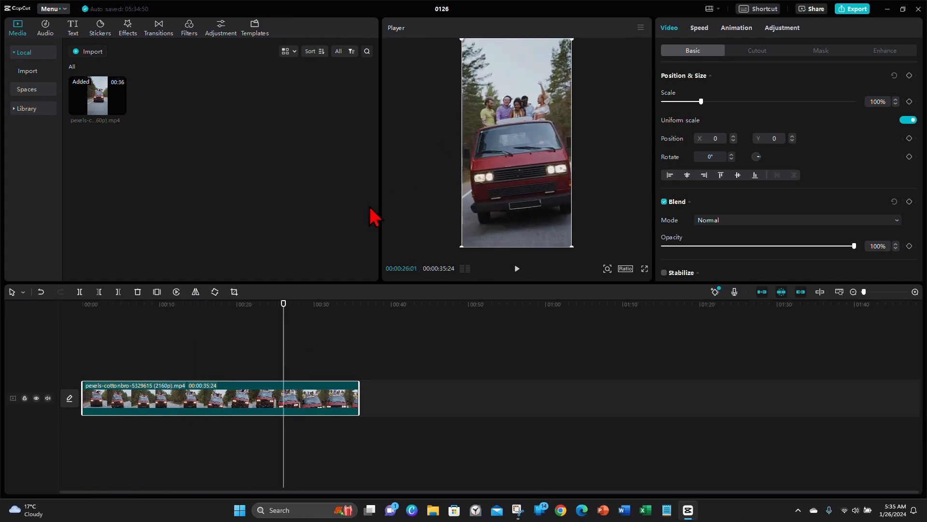
mouse_move(503, 118)
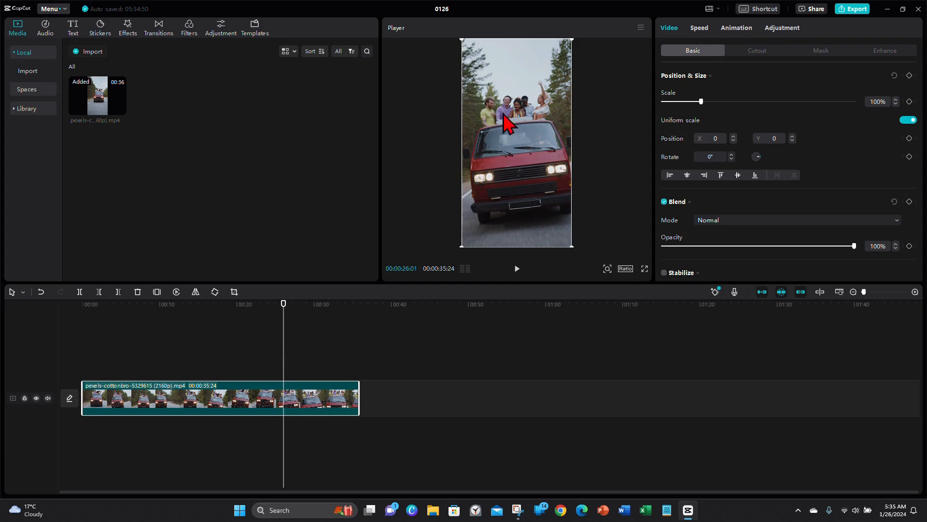
mouse_move(461, 23)
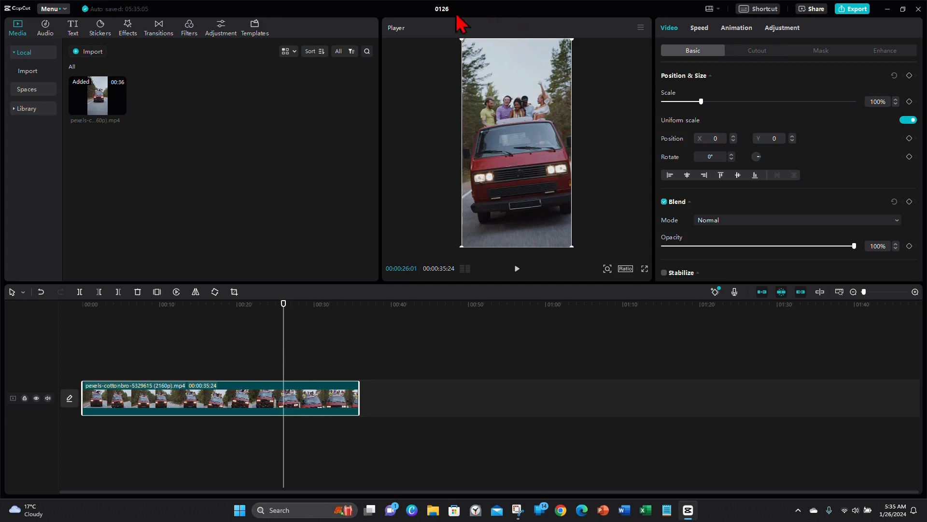
mouse_move(630, 39)
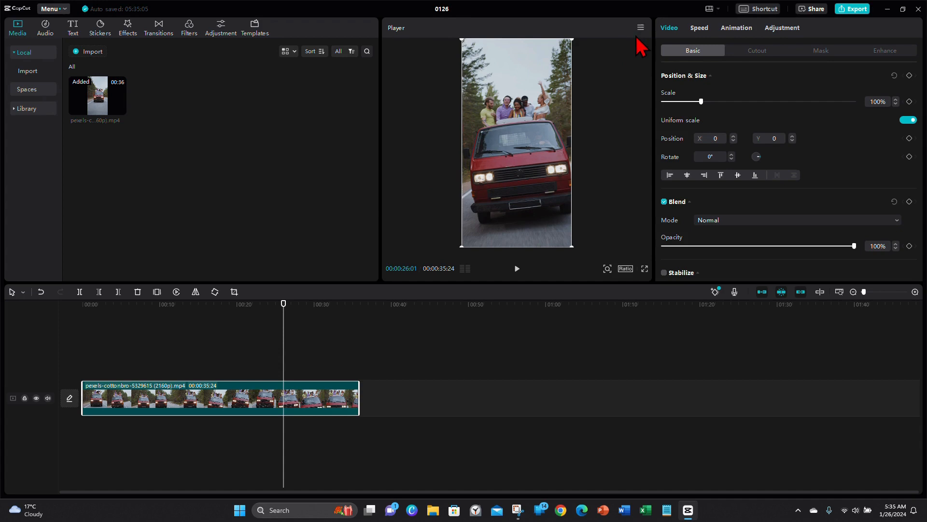
click(640, 27)
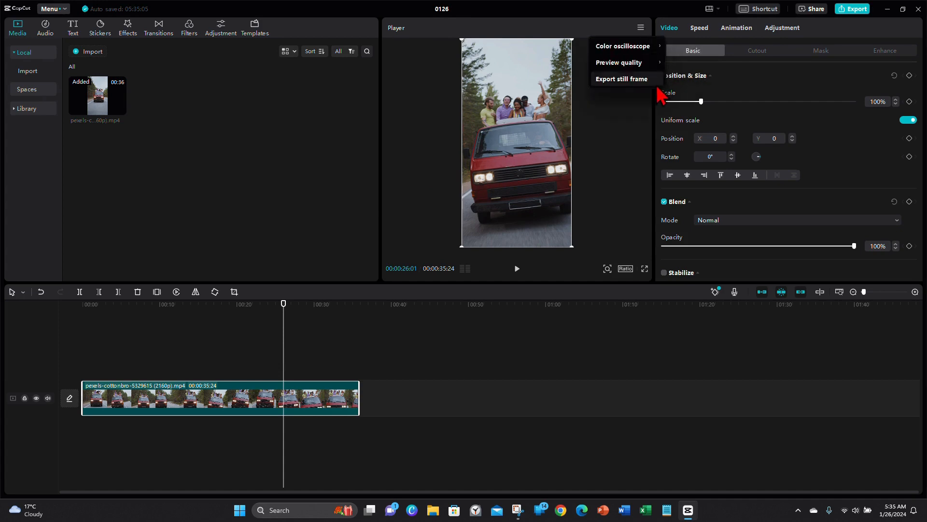
- Export the current frame as a 1080P JPEG still named 0126
click(621, 79)
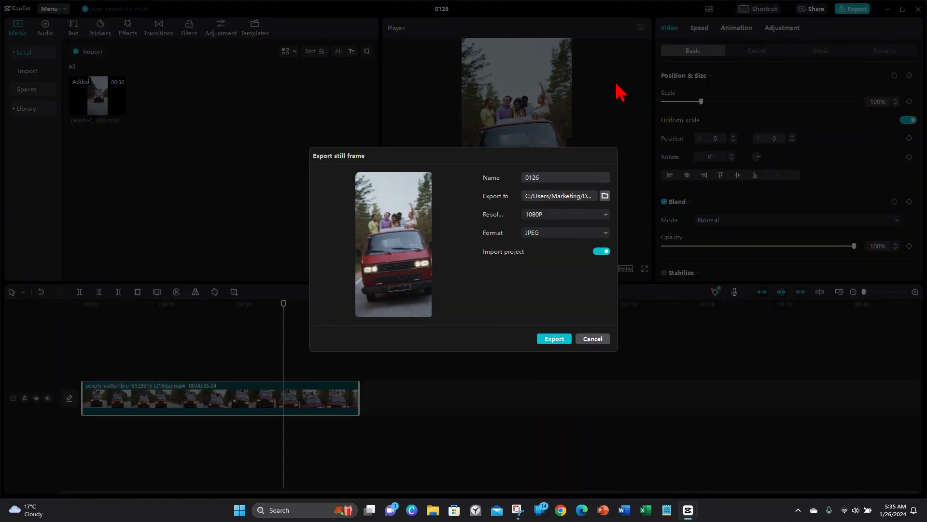
mouse_move(526, 202)
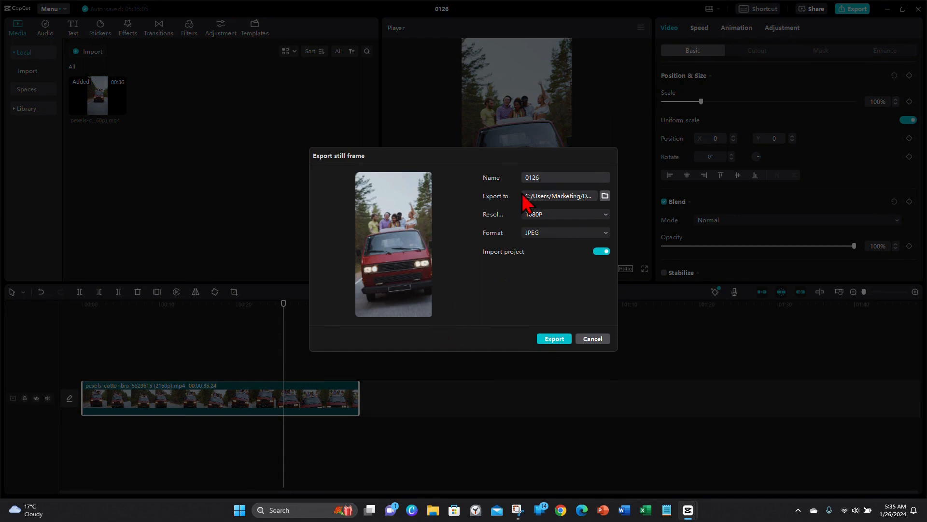
mouse_move(513, 213)
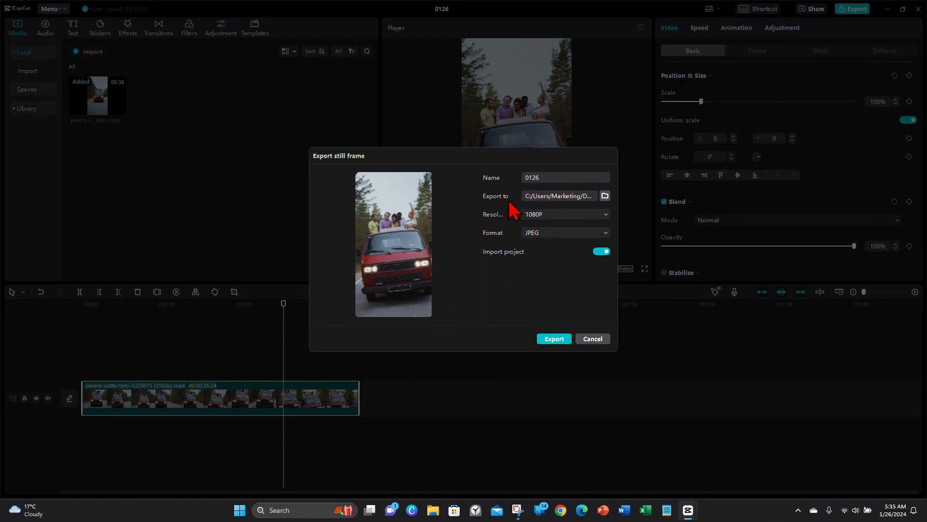
mouse_move(590, 227)
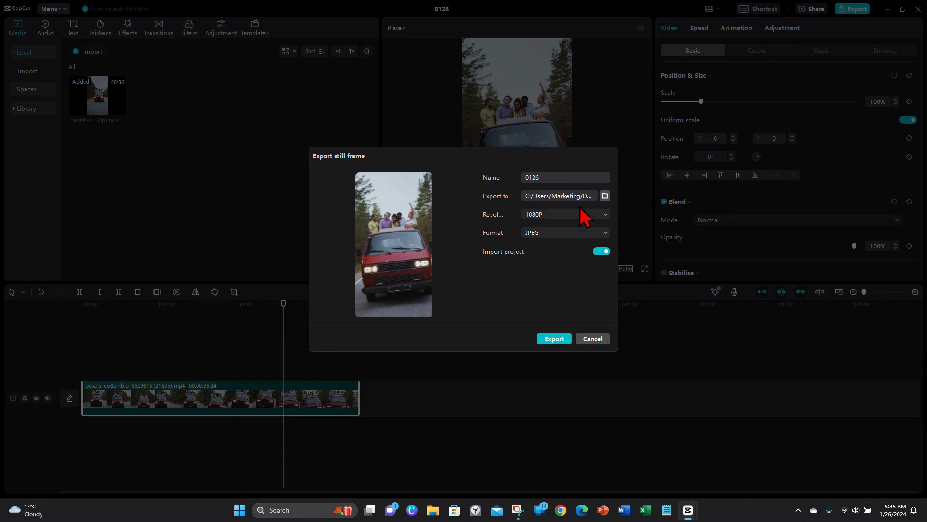
mouse_move(611, 257)
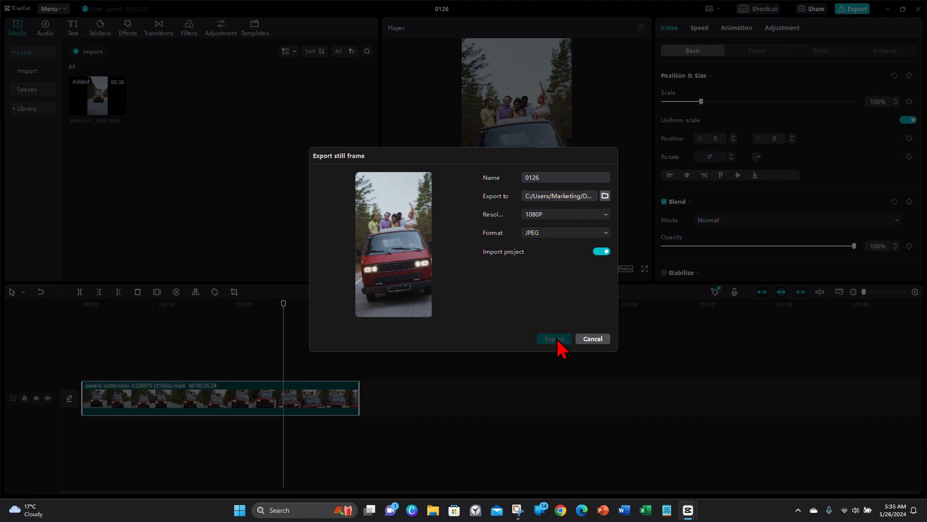
click(553, 338)
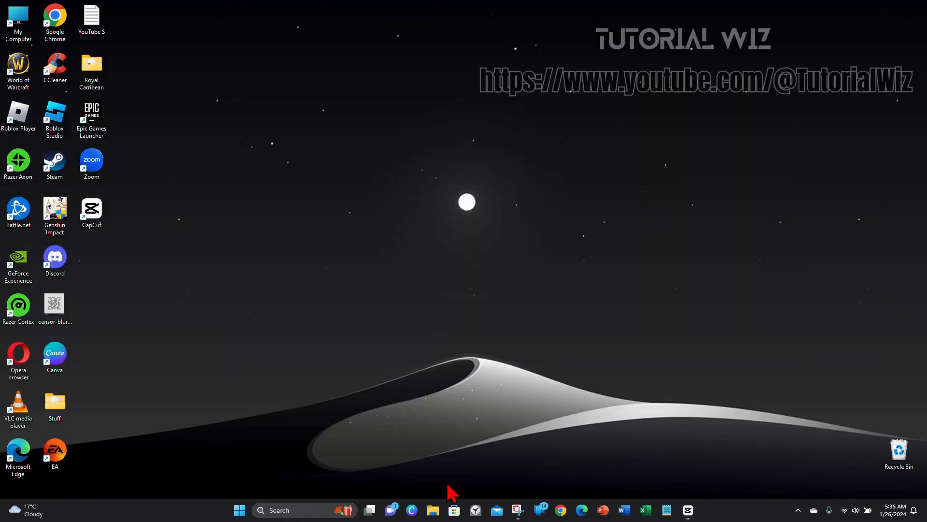
- Open 0126.jpg from the Downloads folder in the photo viewer
click(432, 510)
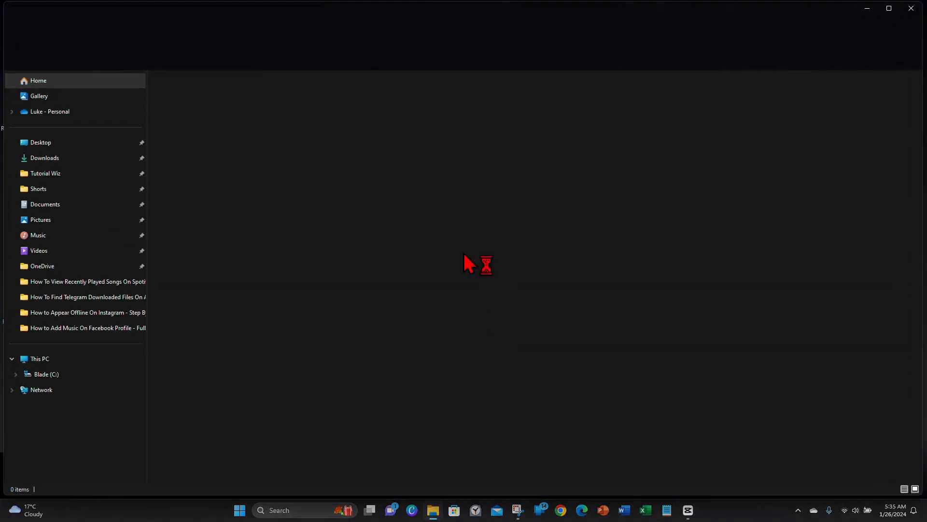
click(44, 157)
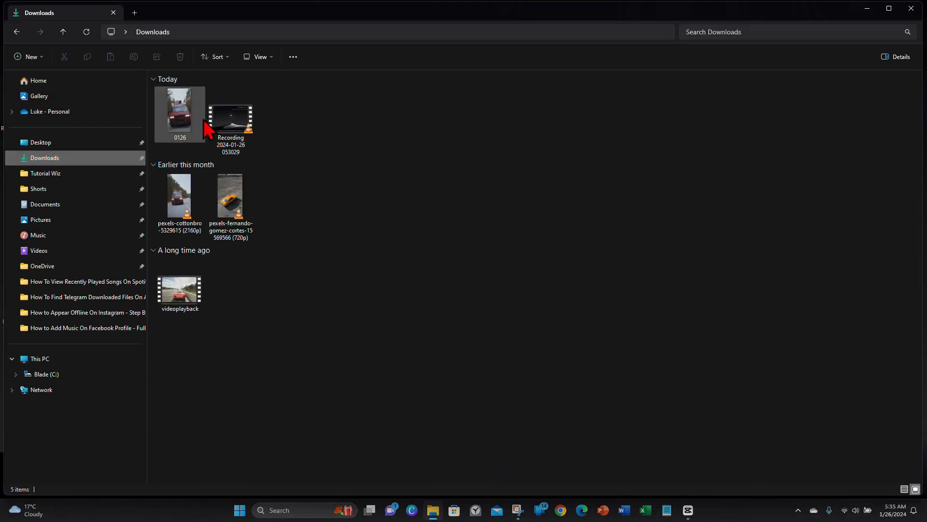
double_click(180, 111)
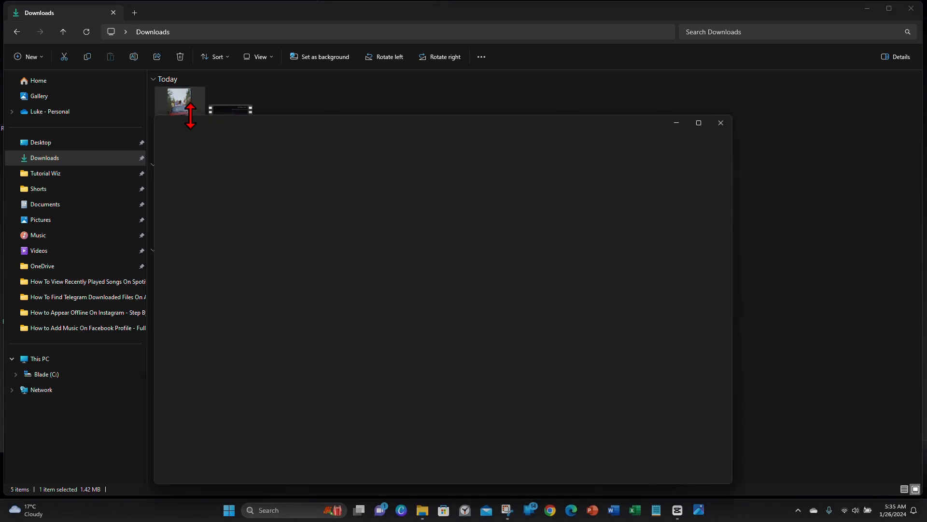
double_click(179, 101)
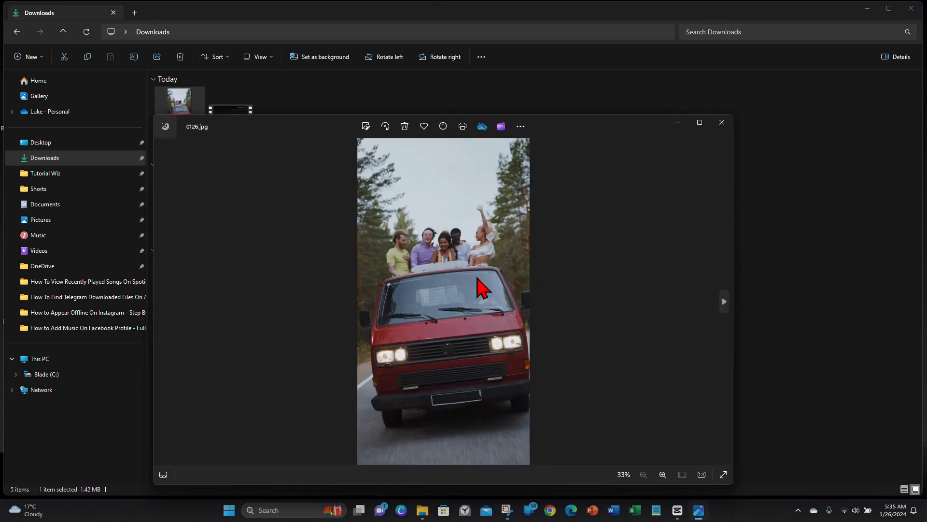